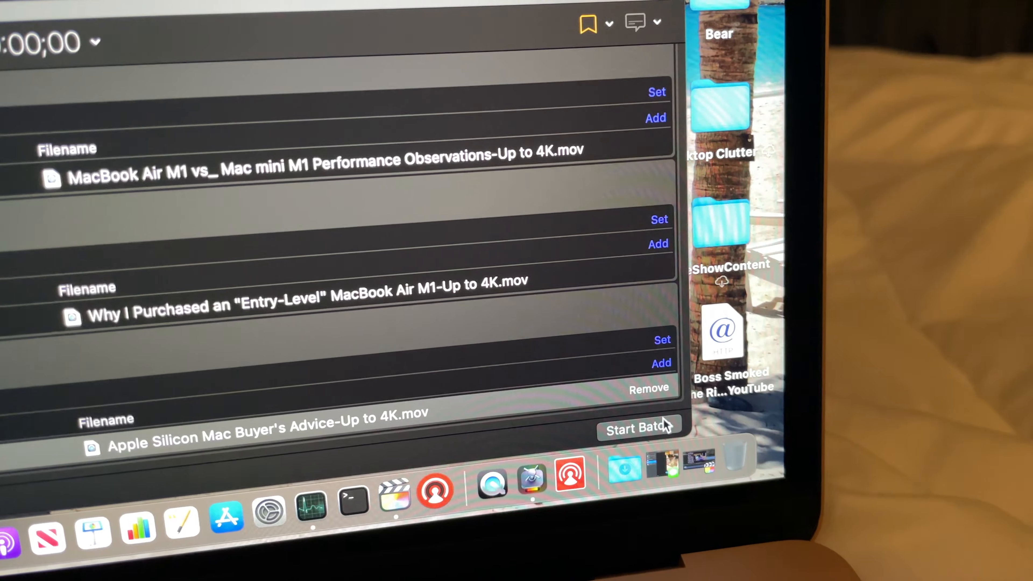
# Step: Start processing the whole batch of MacBook Air M1 videos at Up to 4K
pyautogui.click(638, 427)
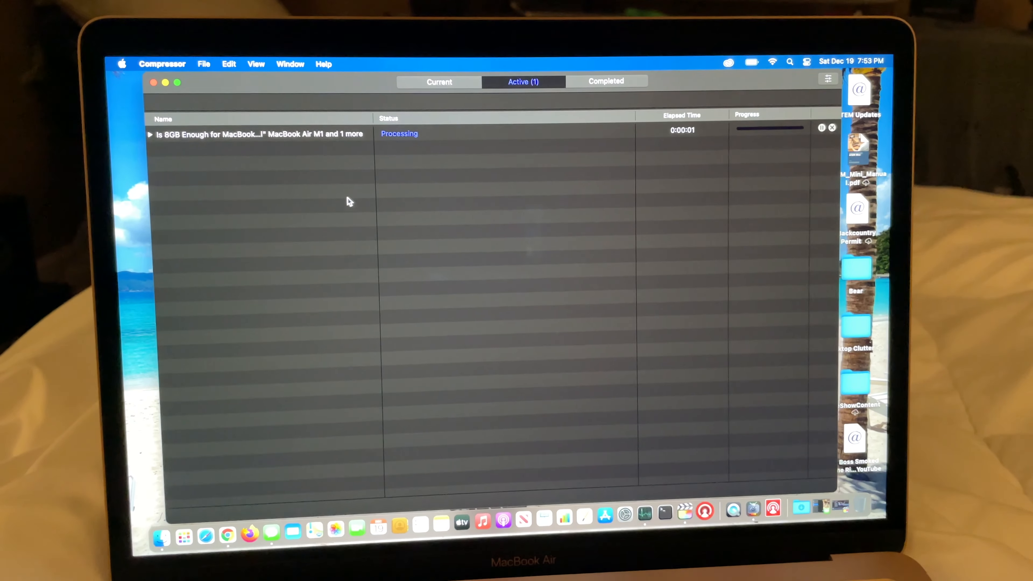
# Step: Expand the active batch so each MacBook Air M1 video shows as its own job
pyautogui.click(150, 134)
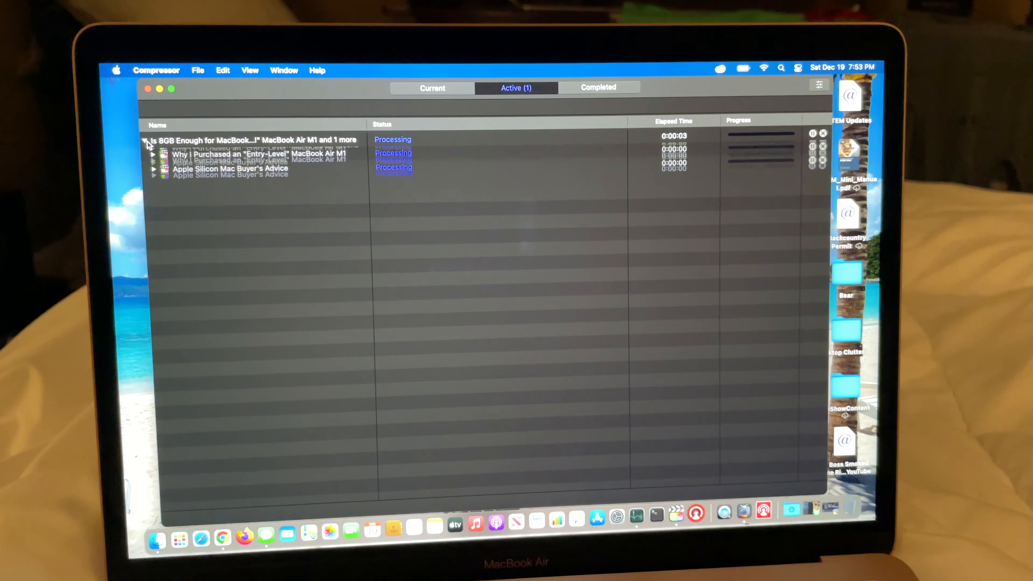